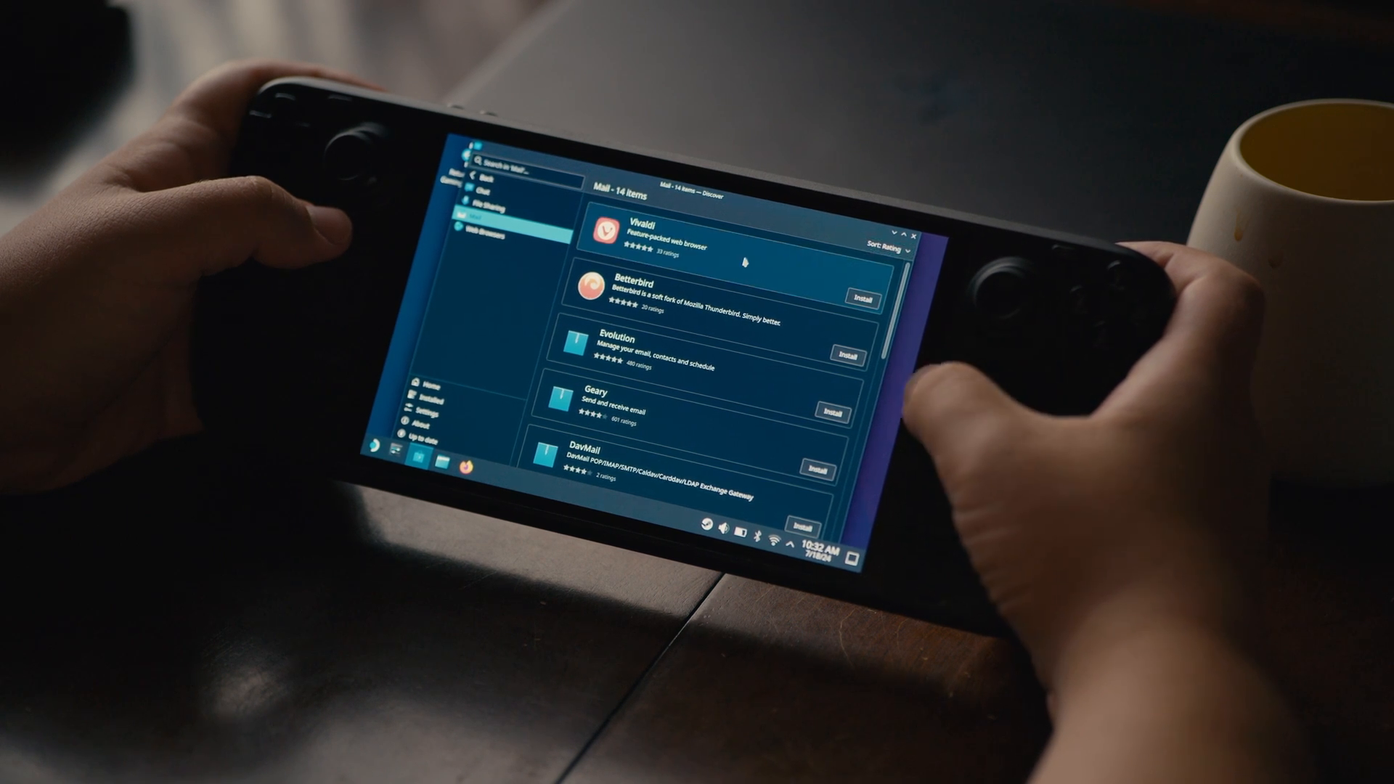
Step: Scroll the Mail category list and open Thunderbird's details page
scroll(down, 3)
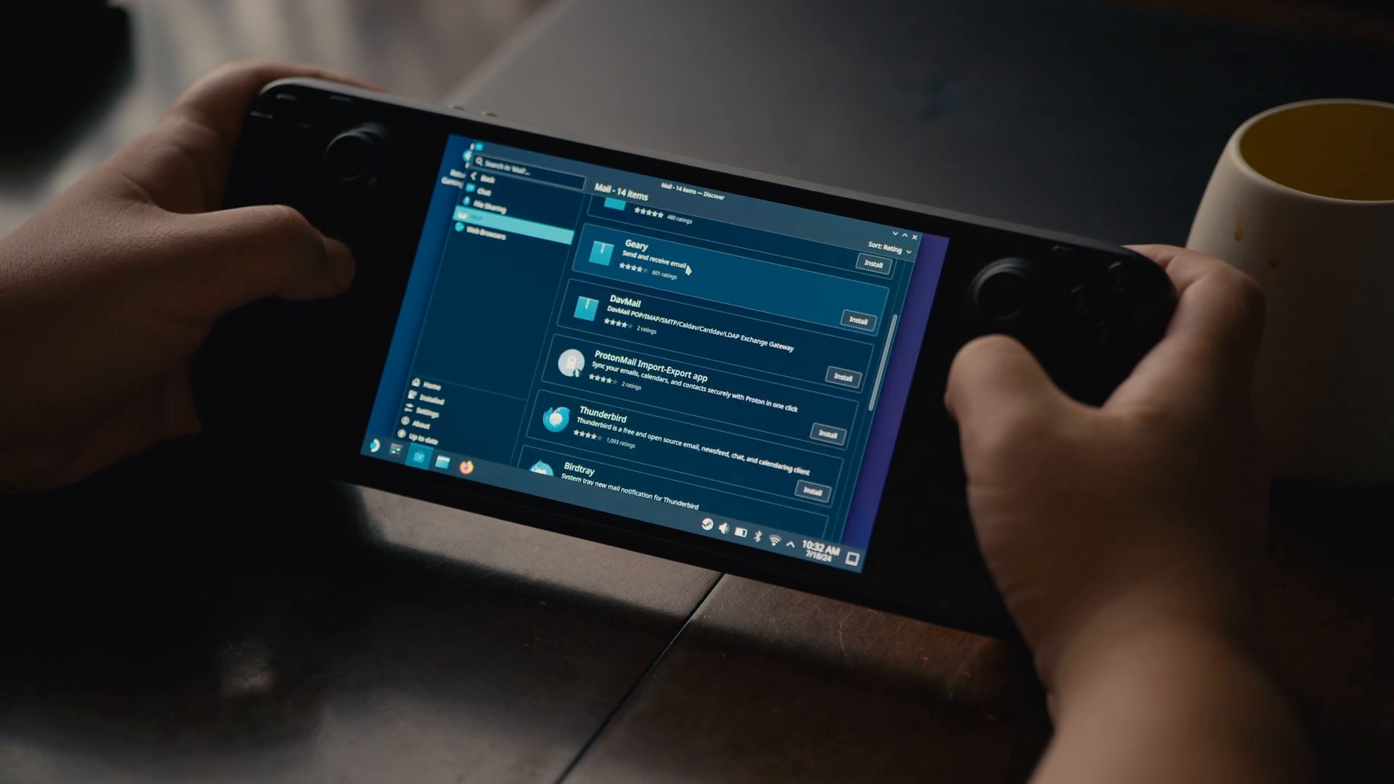
scroll(down, 3)
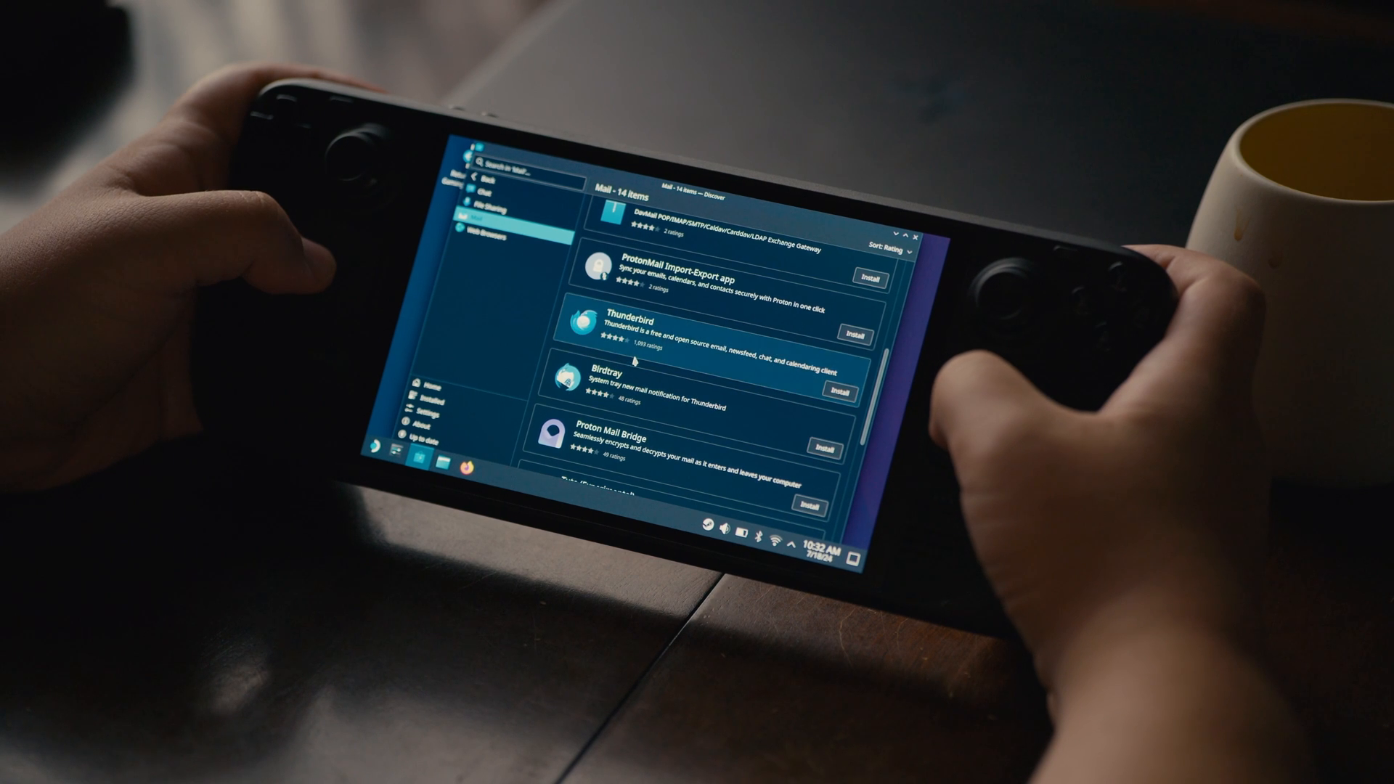
click(614, 318)
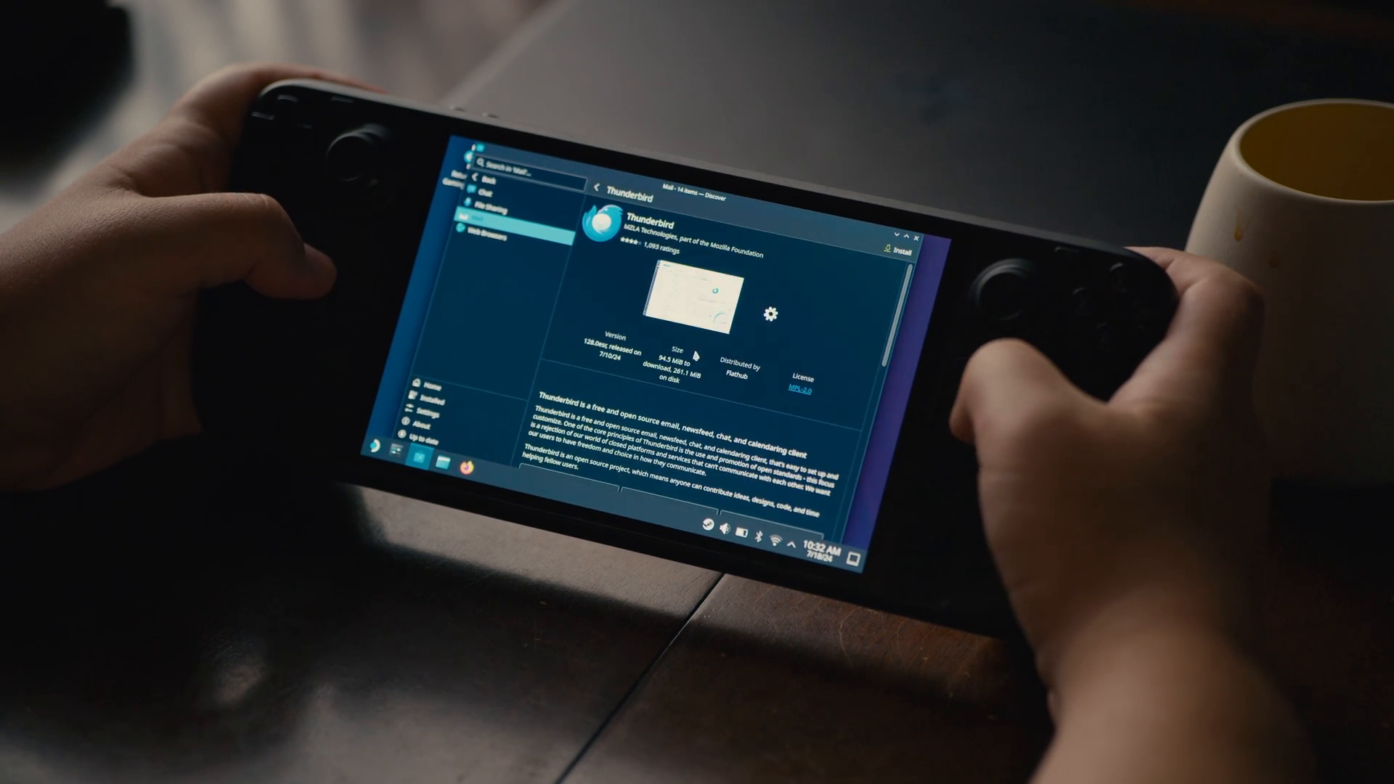
Step: Sort the Games category by Rating, then search the catalogue for 'zen'
scroll(down, 3)
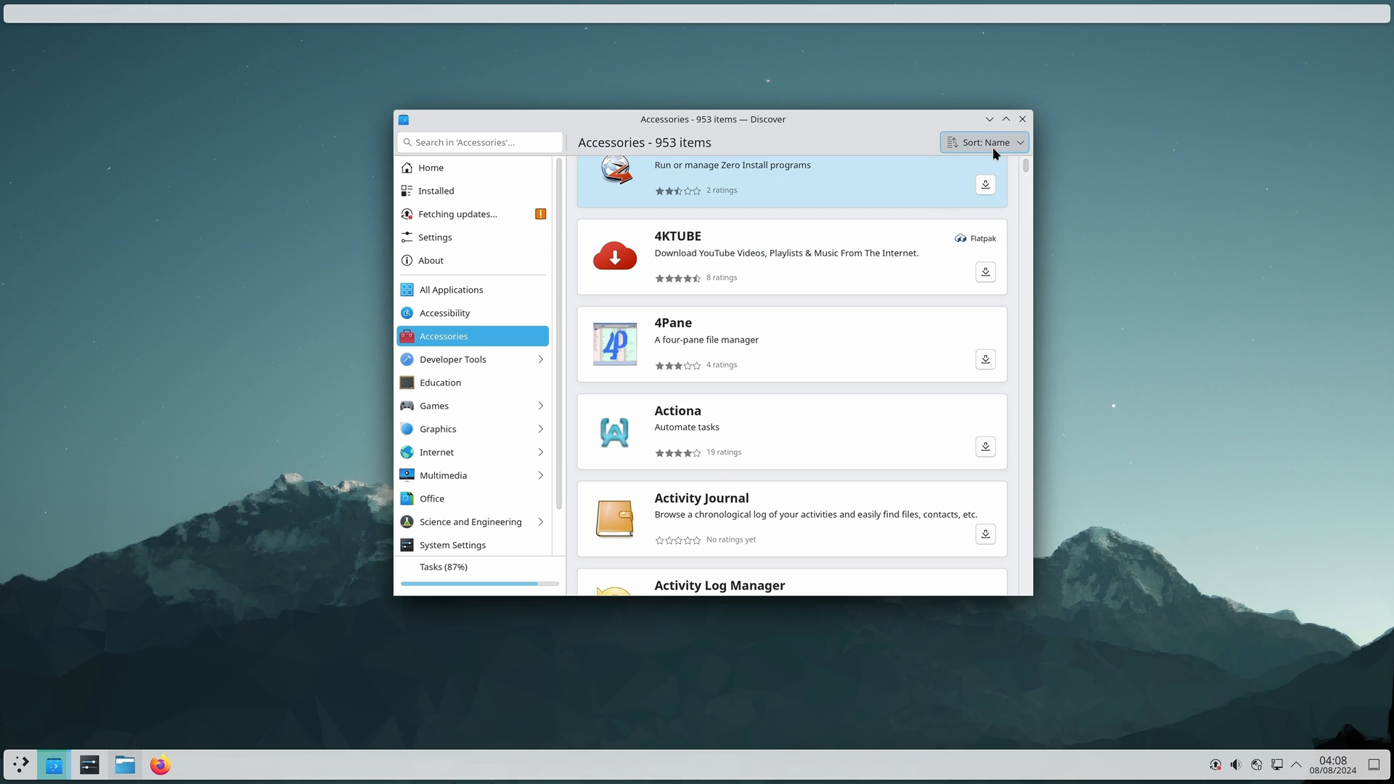
click(984, 143)
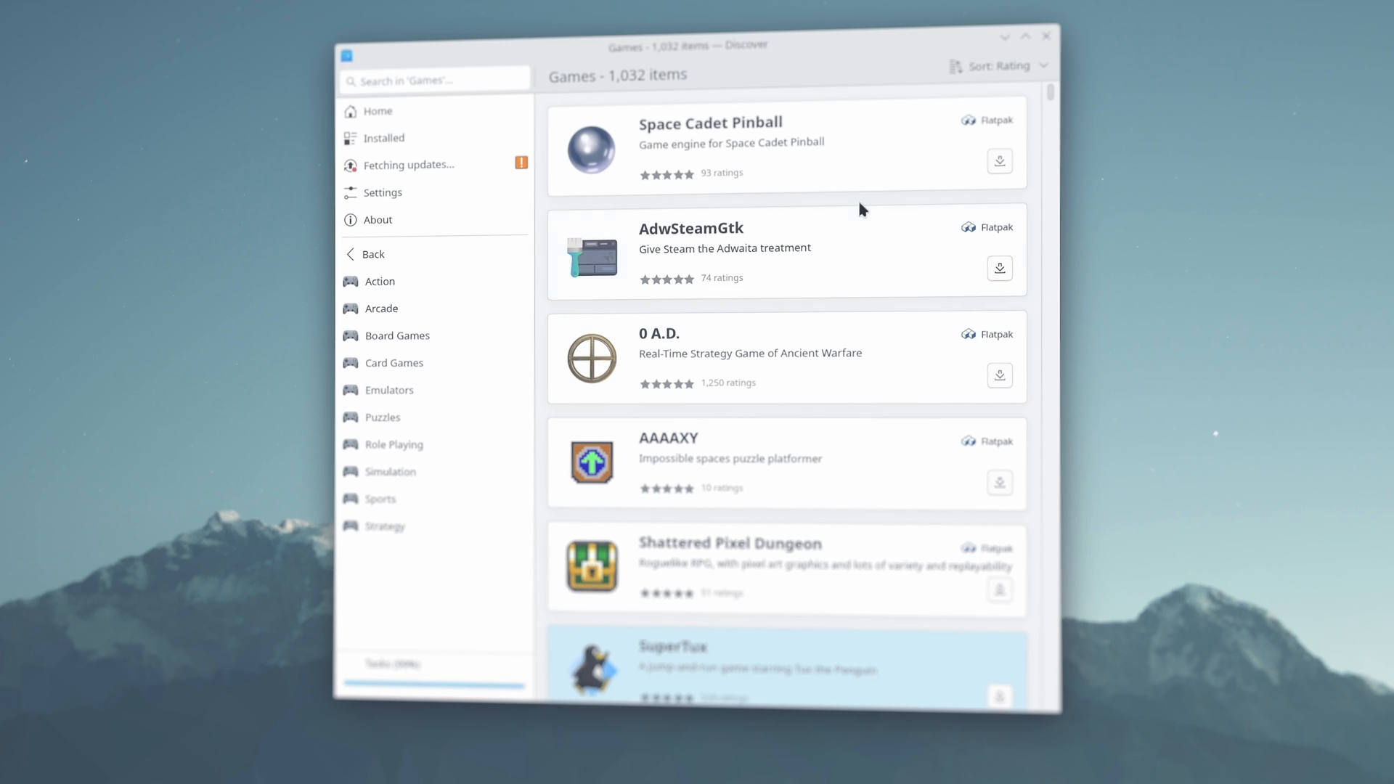
text(zen)
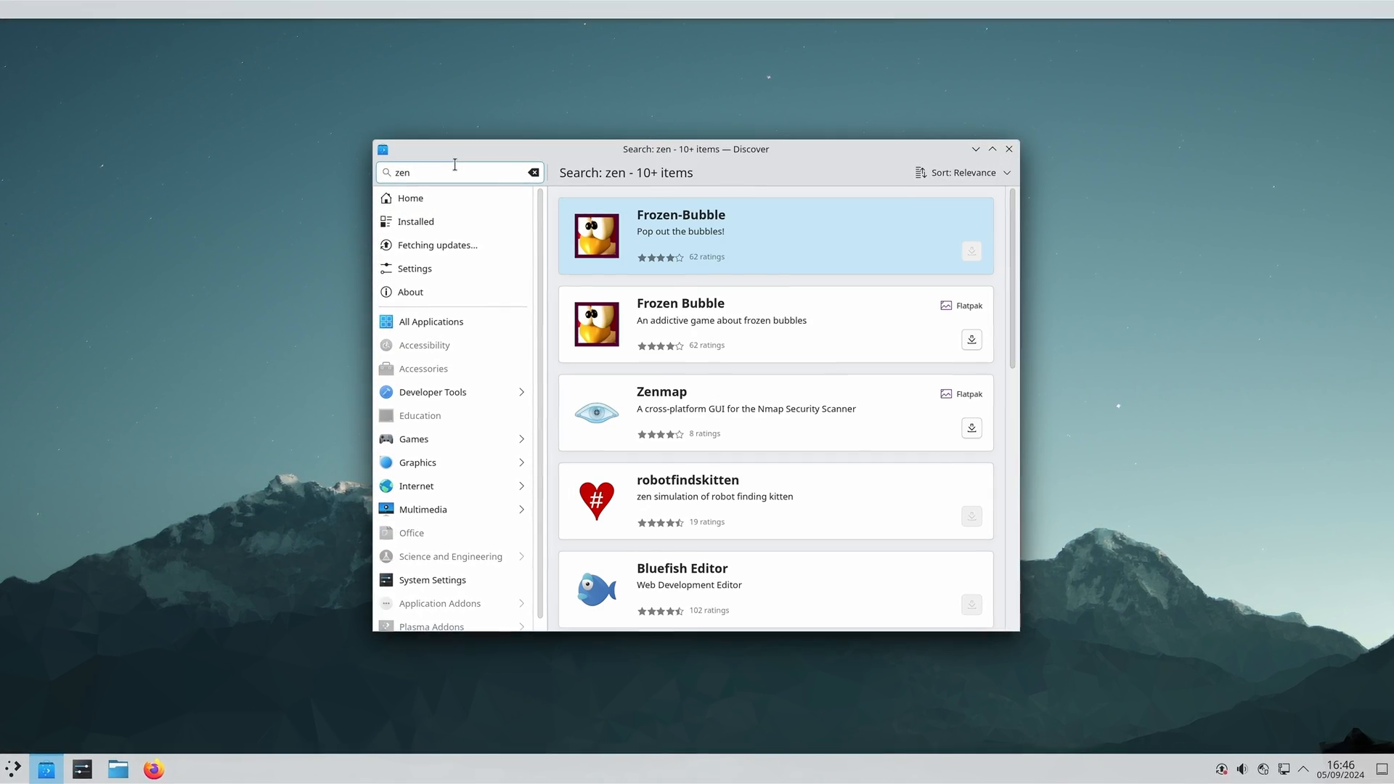
Step: Scroll the 'zen' search results and open the Zen Browser page
scroll(down, 3)
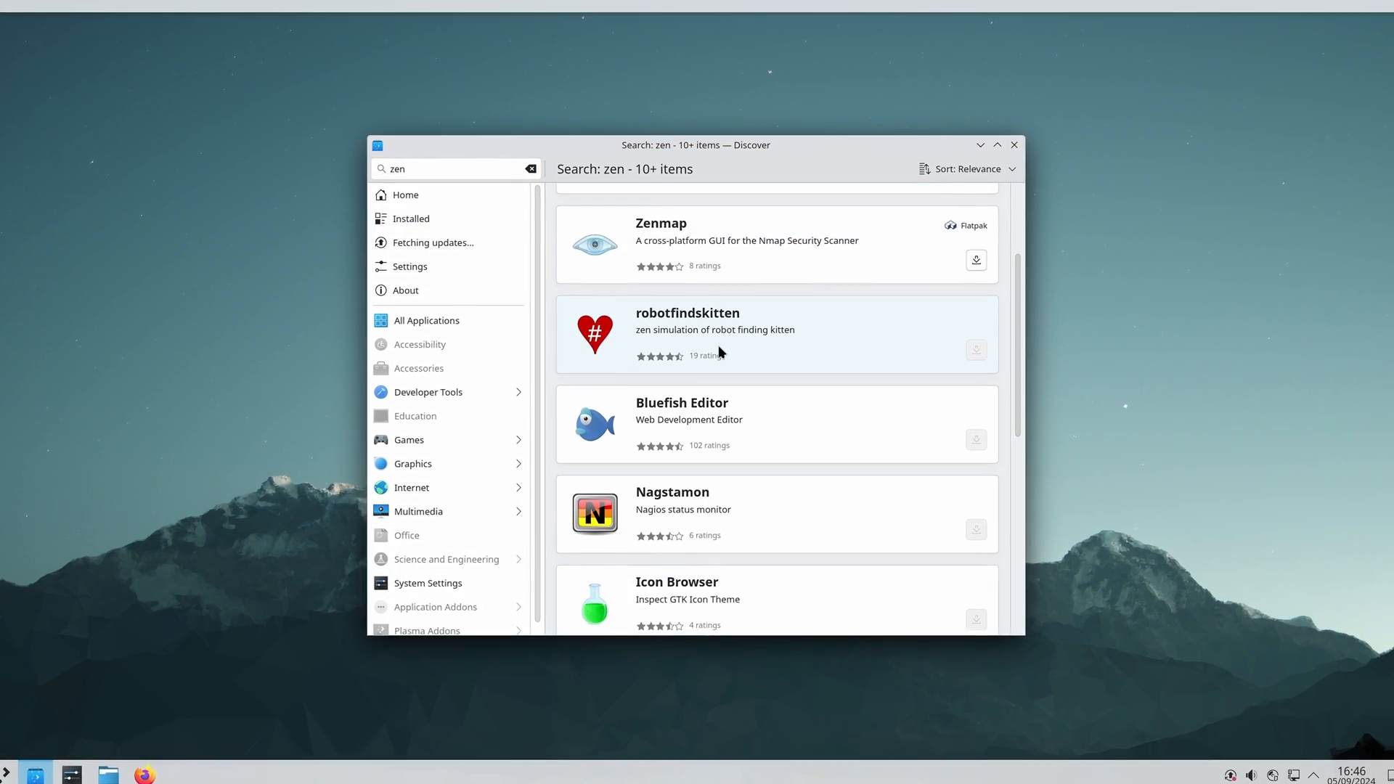
scroll(down, 3)
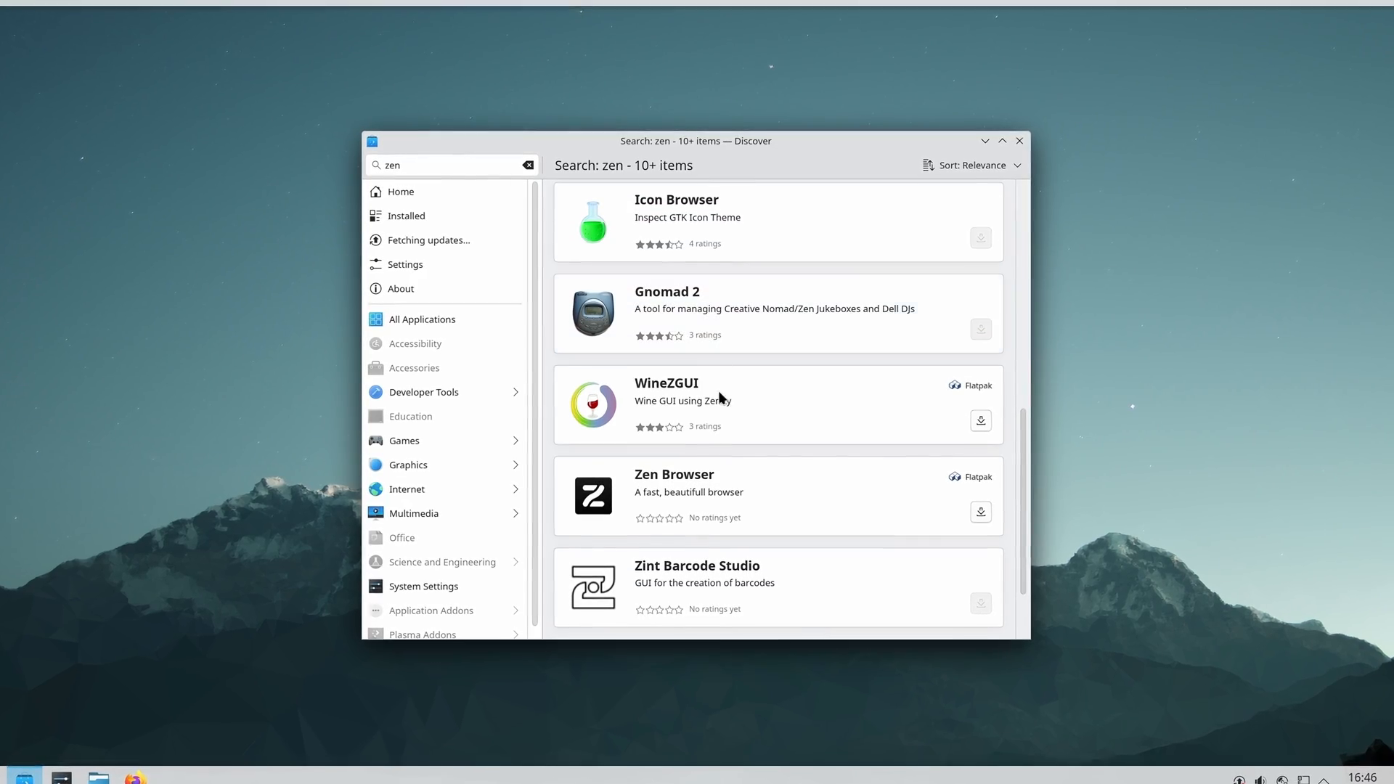
click(689, 492)
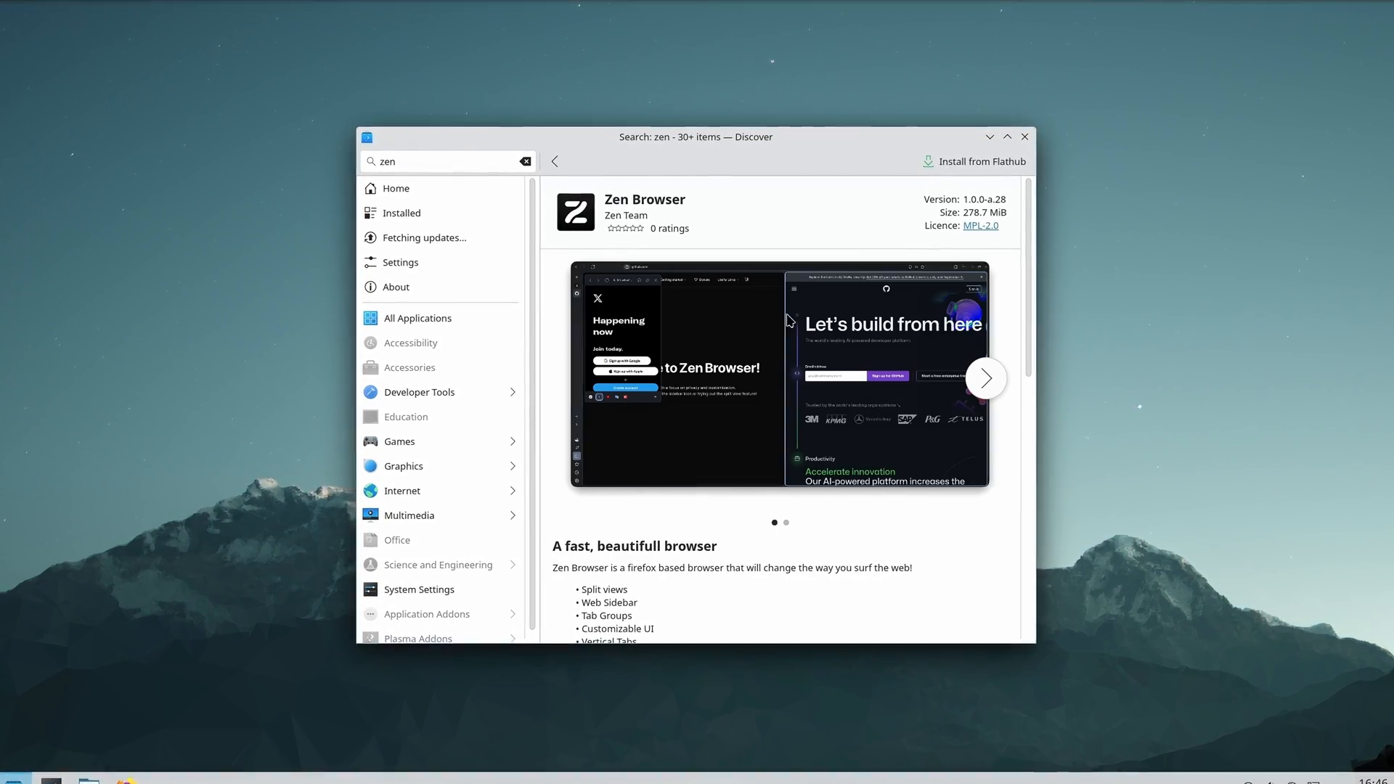
Step: Read Zen Browser's description, reviews and permissions, then view the software sources settings
scroll(down, 3)
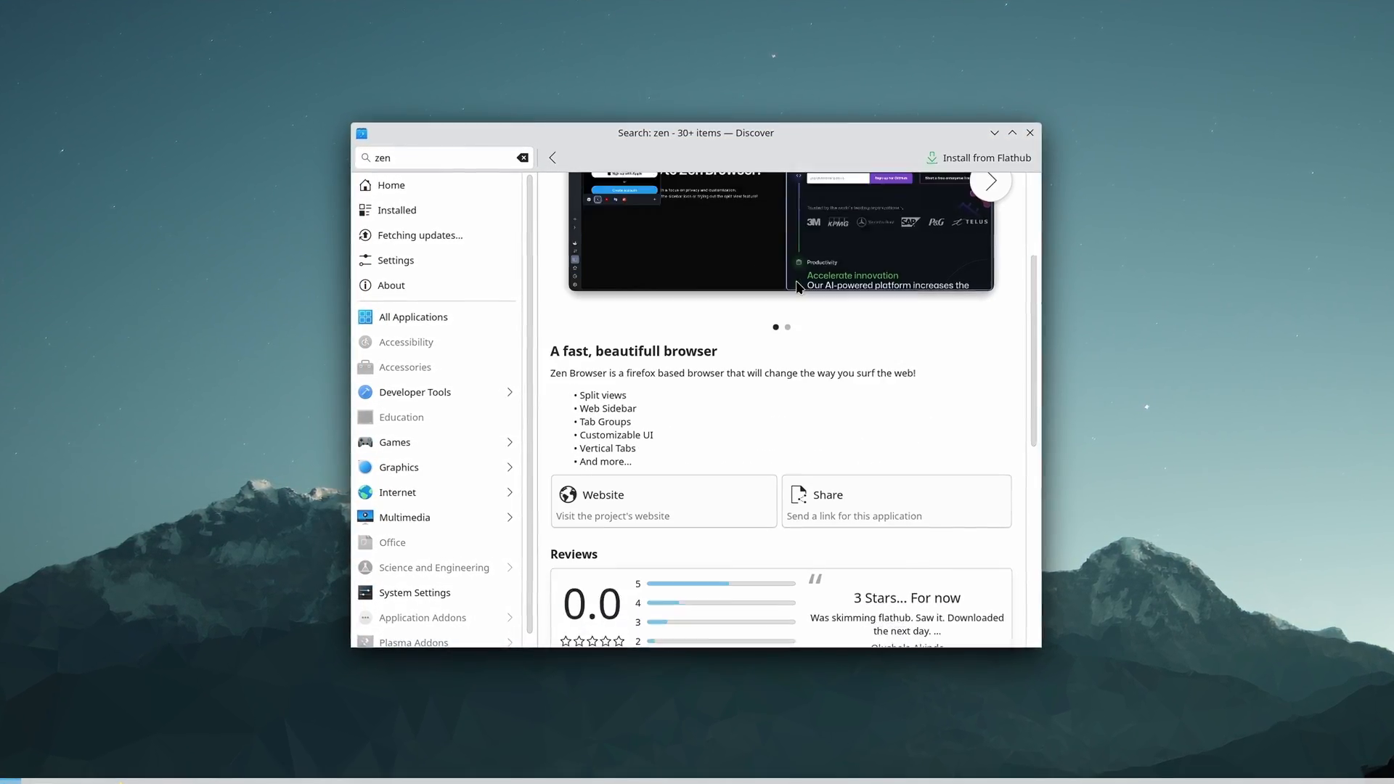
scroll(down, 3)
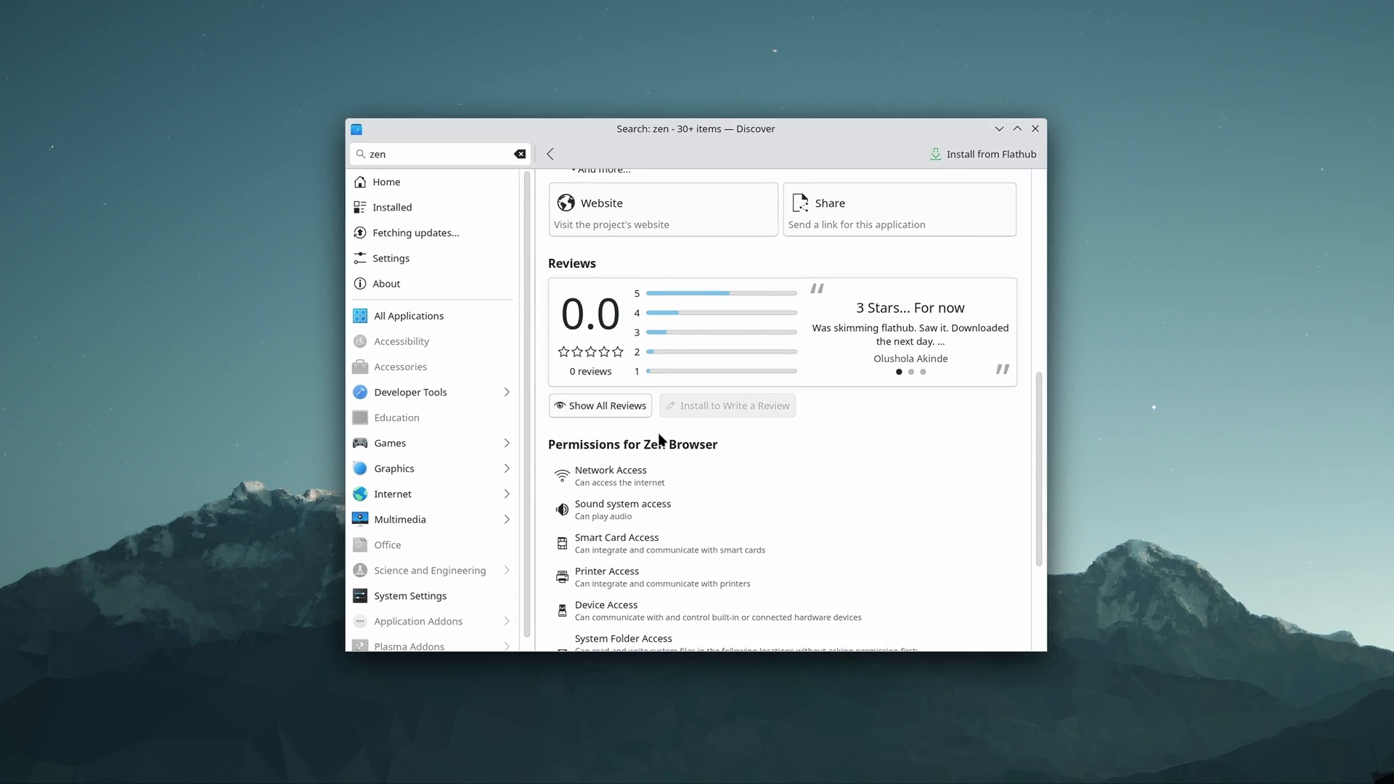
click(390, 258)
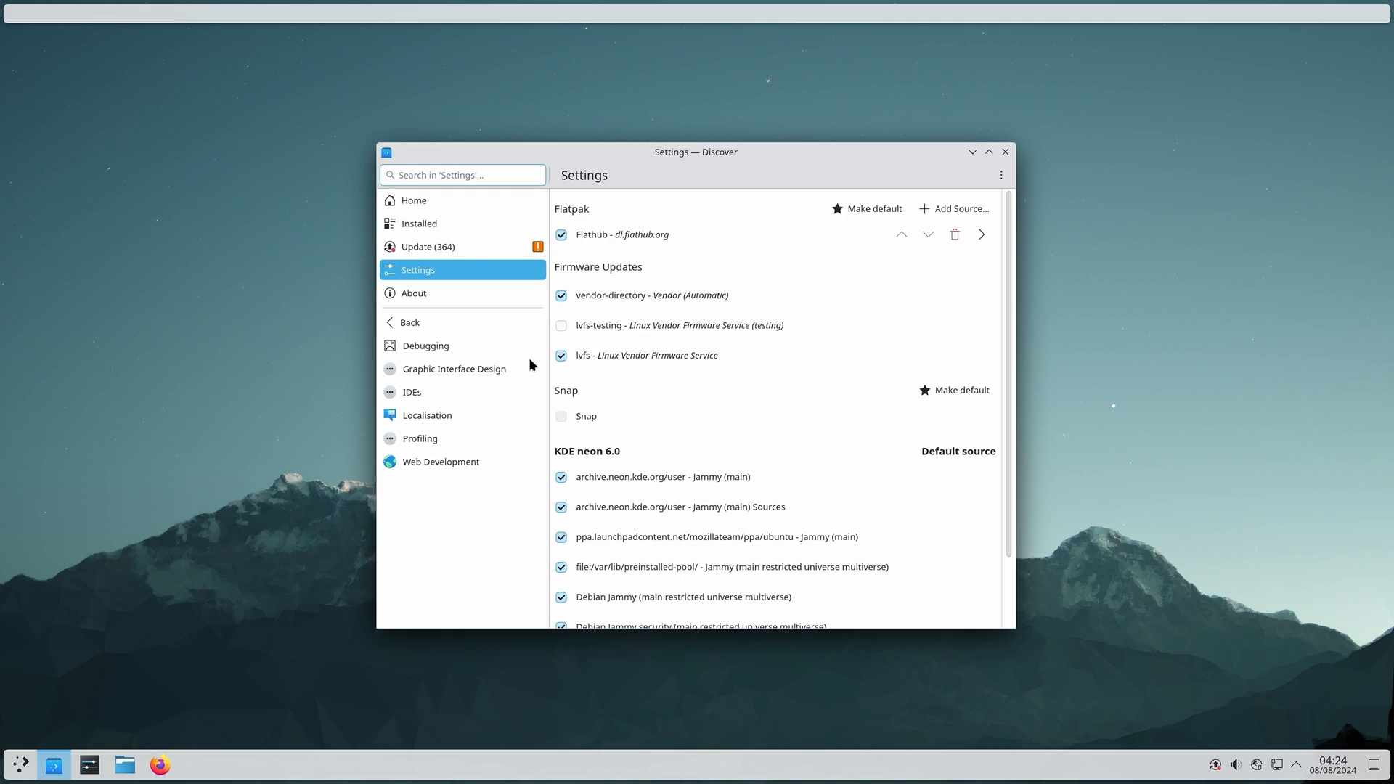
text(steal)
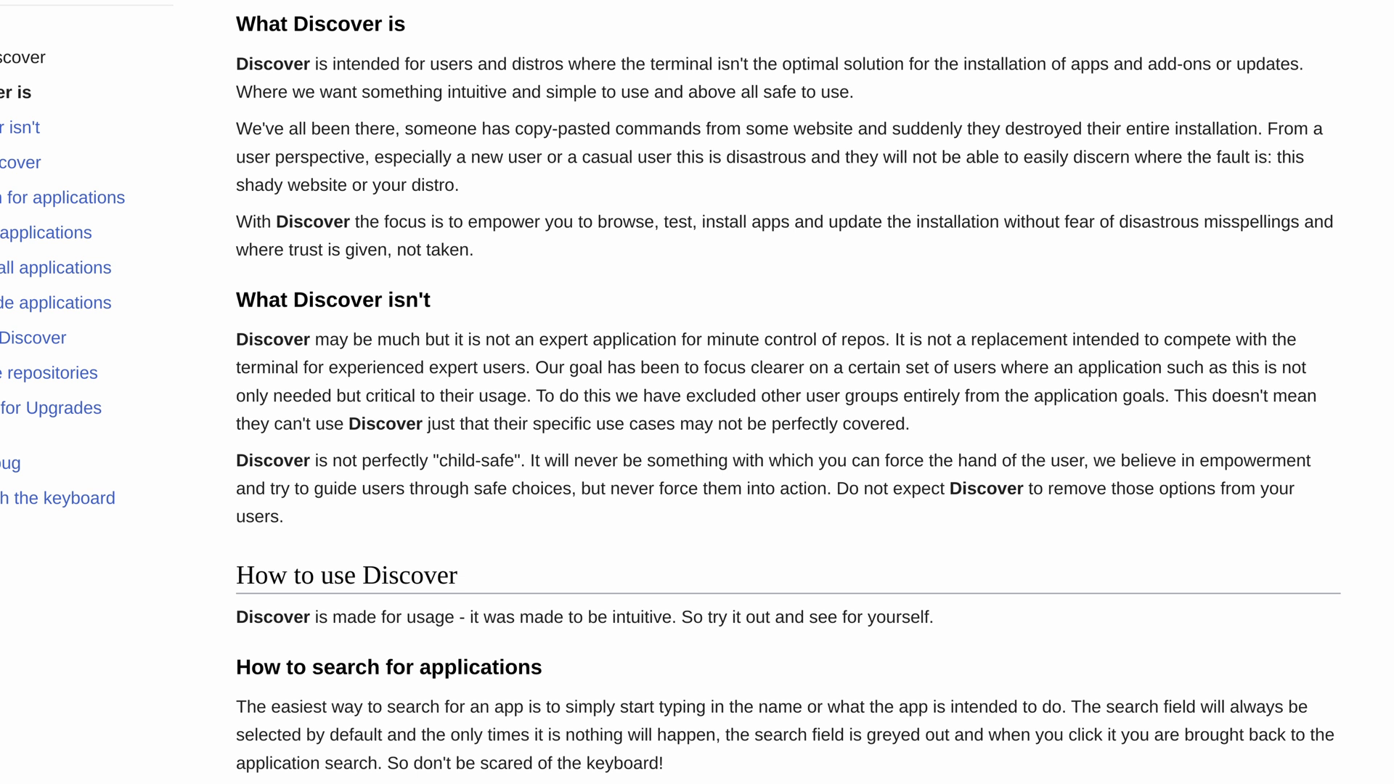
Step: Highlight 'to empower you to browse, test, install apps' on the UserBase wiki page
drag(446, 223, 795, 223)
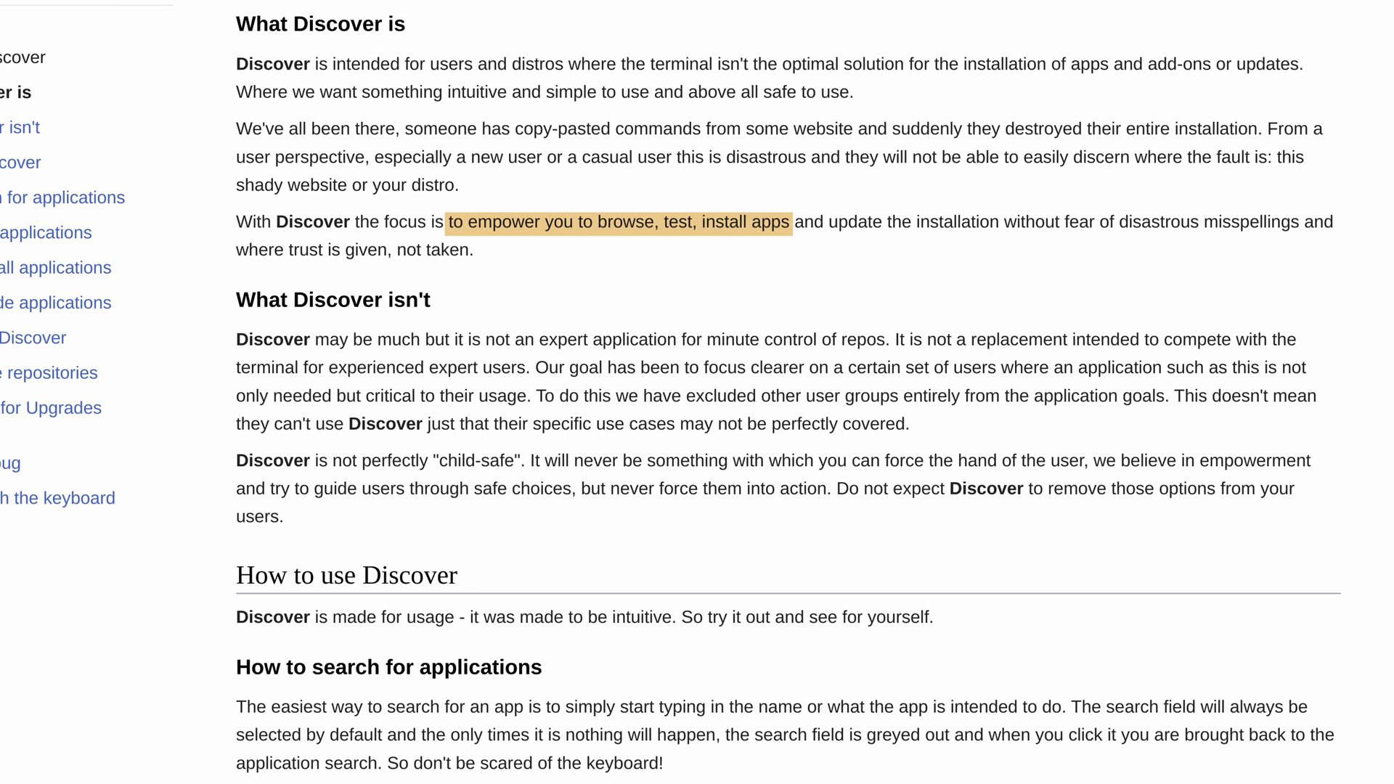
drag(473, 341, 669, 341)
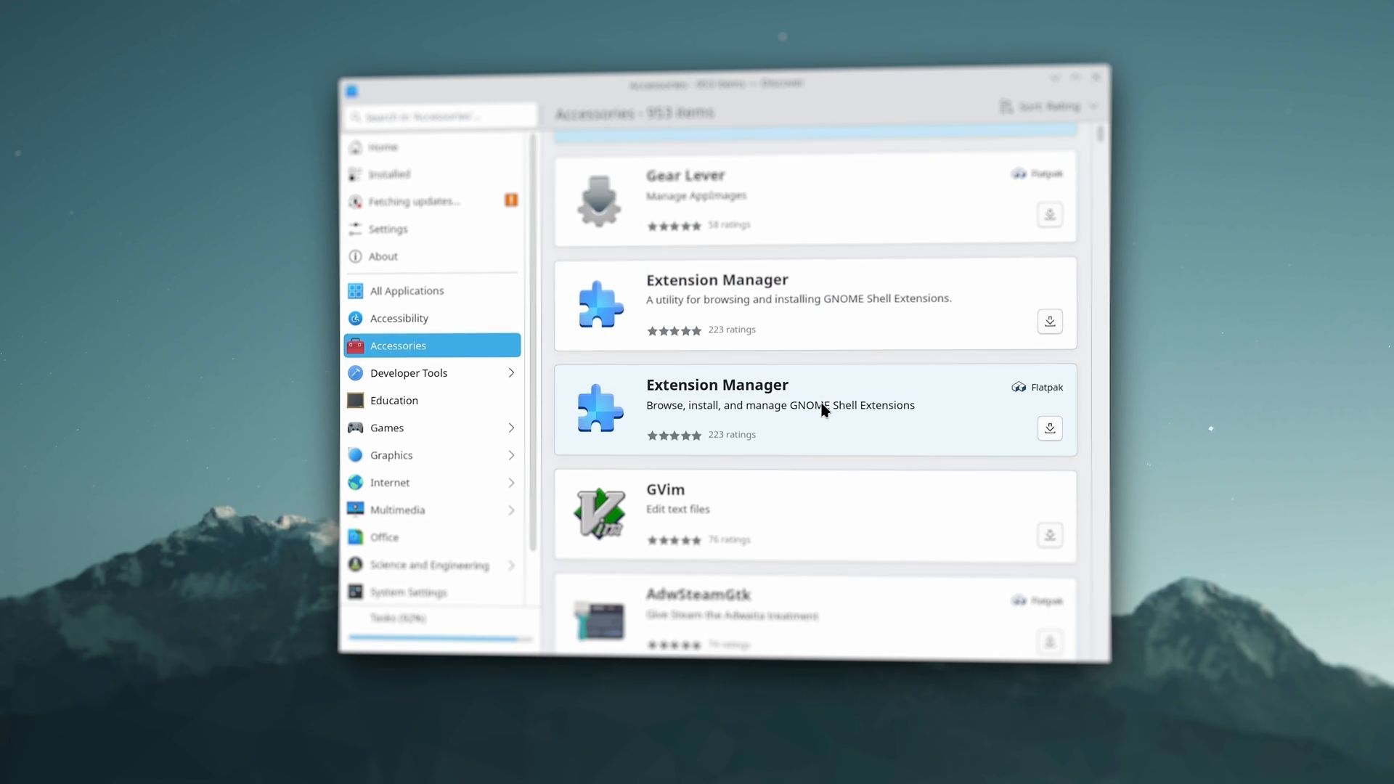
scroll(down, 3)
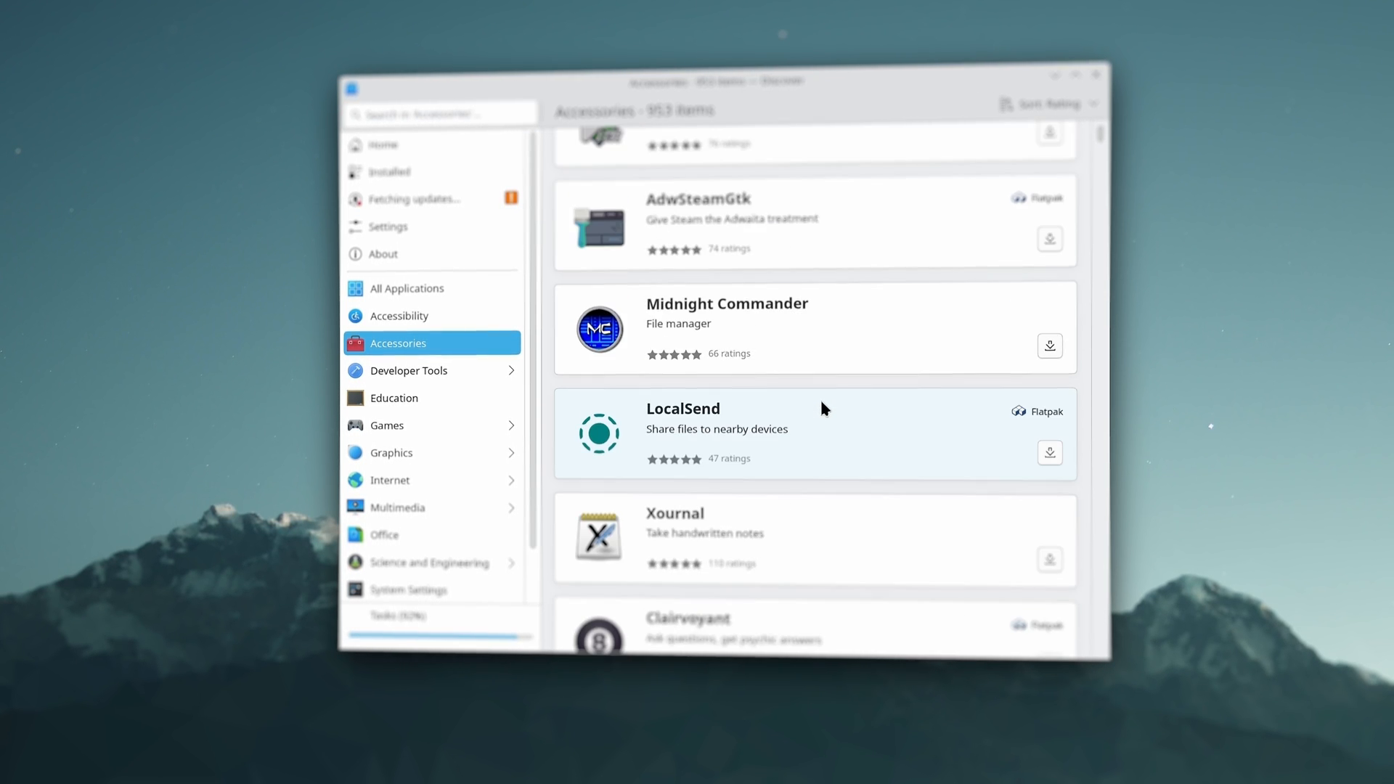
scroll(down, 3)
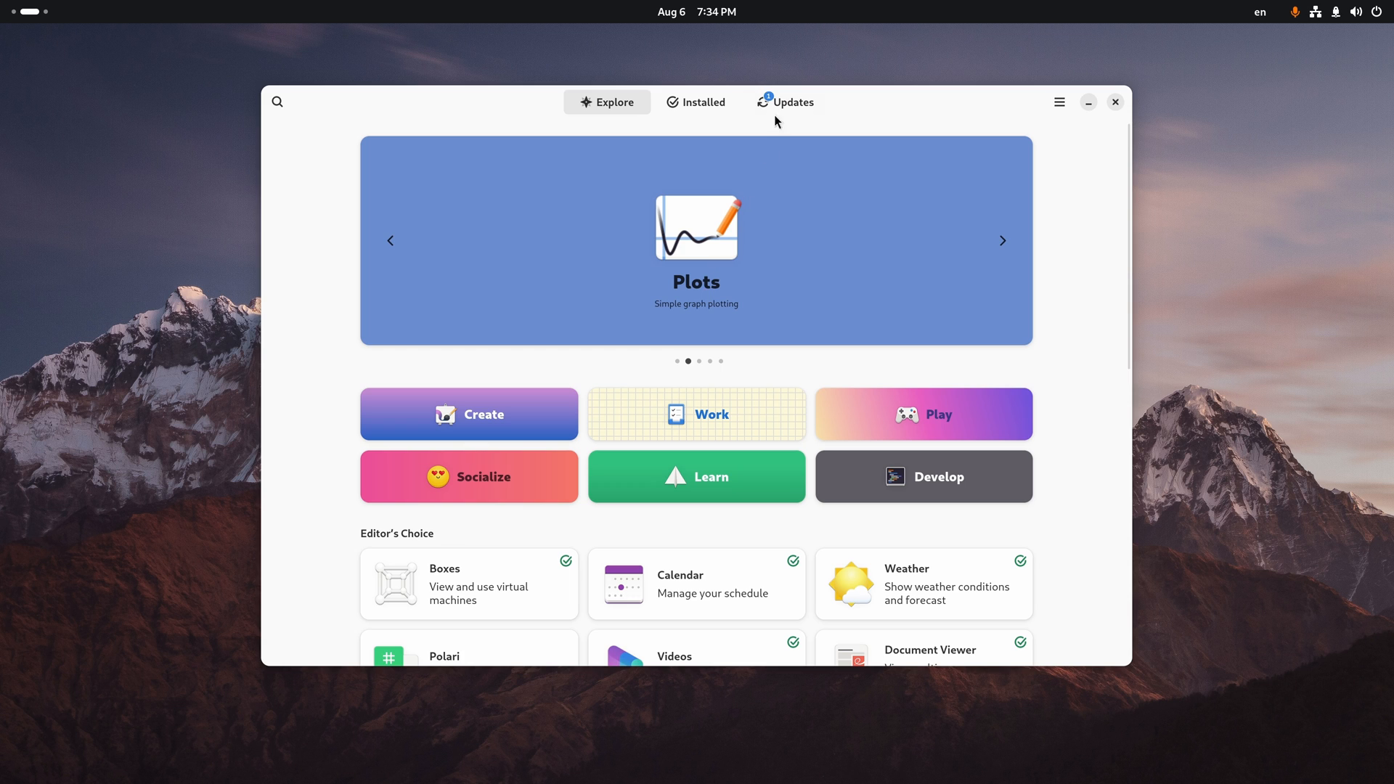
Step: View GNOME Software's Updates page, then search 'firefox' and open the Firefox result
click(784, 102)
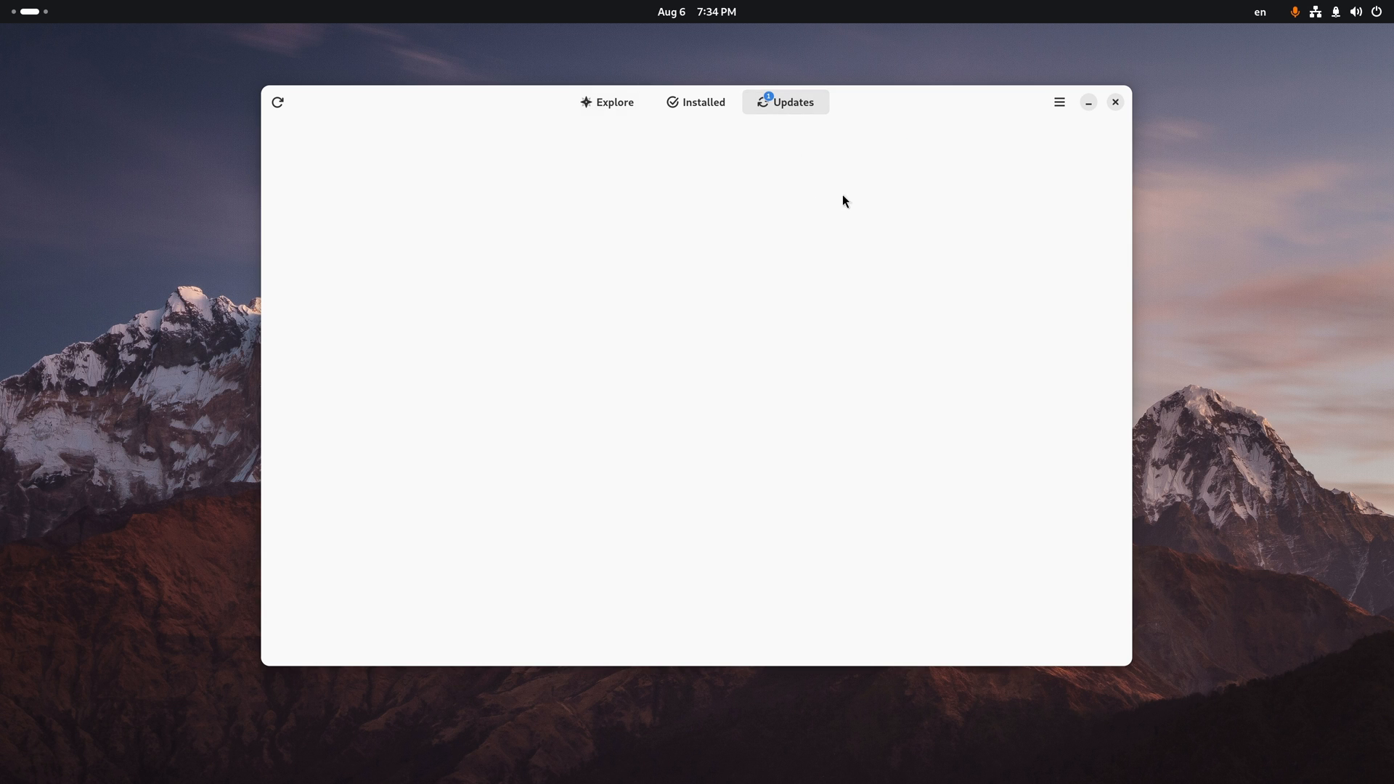
click(696, 102)
text(firefox)
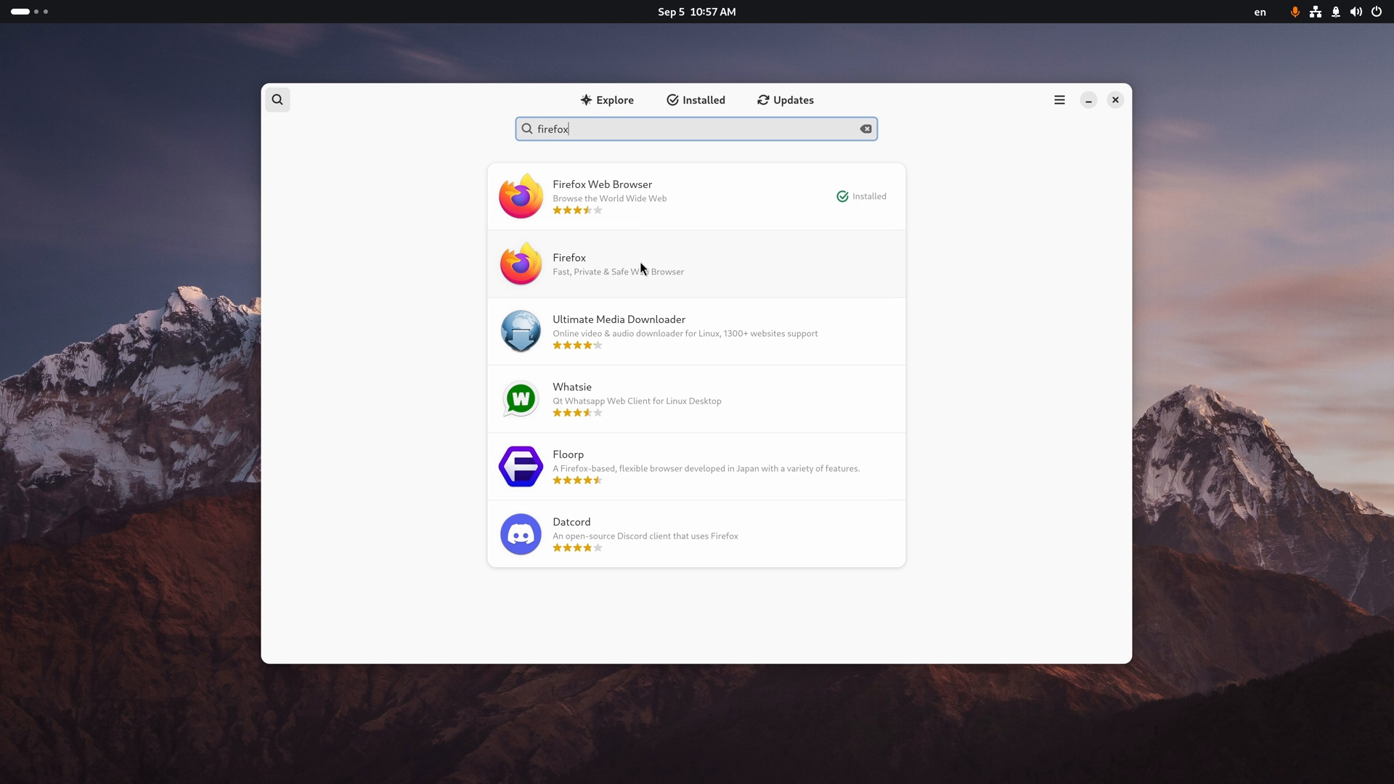
click(618, 265)
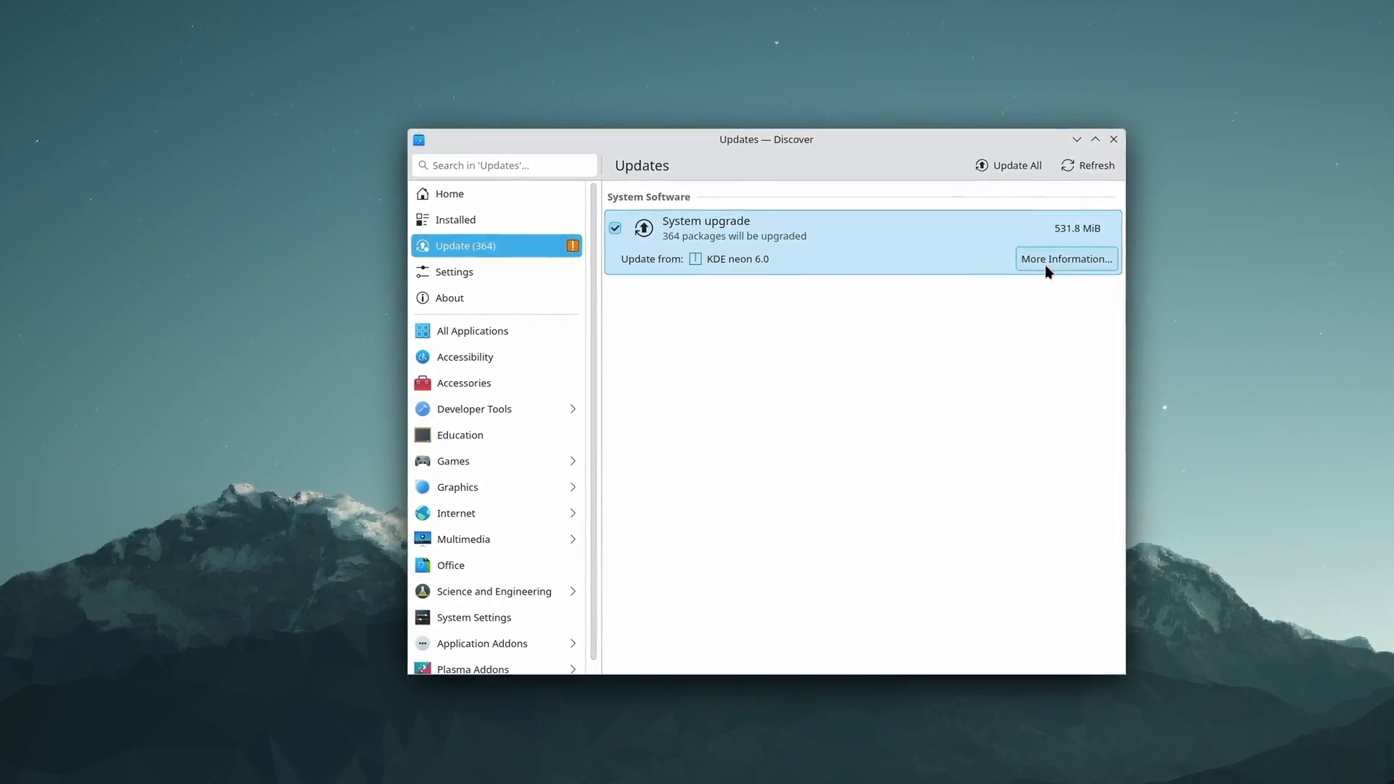
Step: Show the system upgrade's More Information, then advance Obsidian's screenshots to the second image
click(1065, 259)
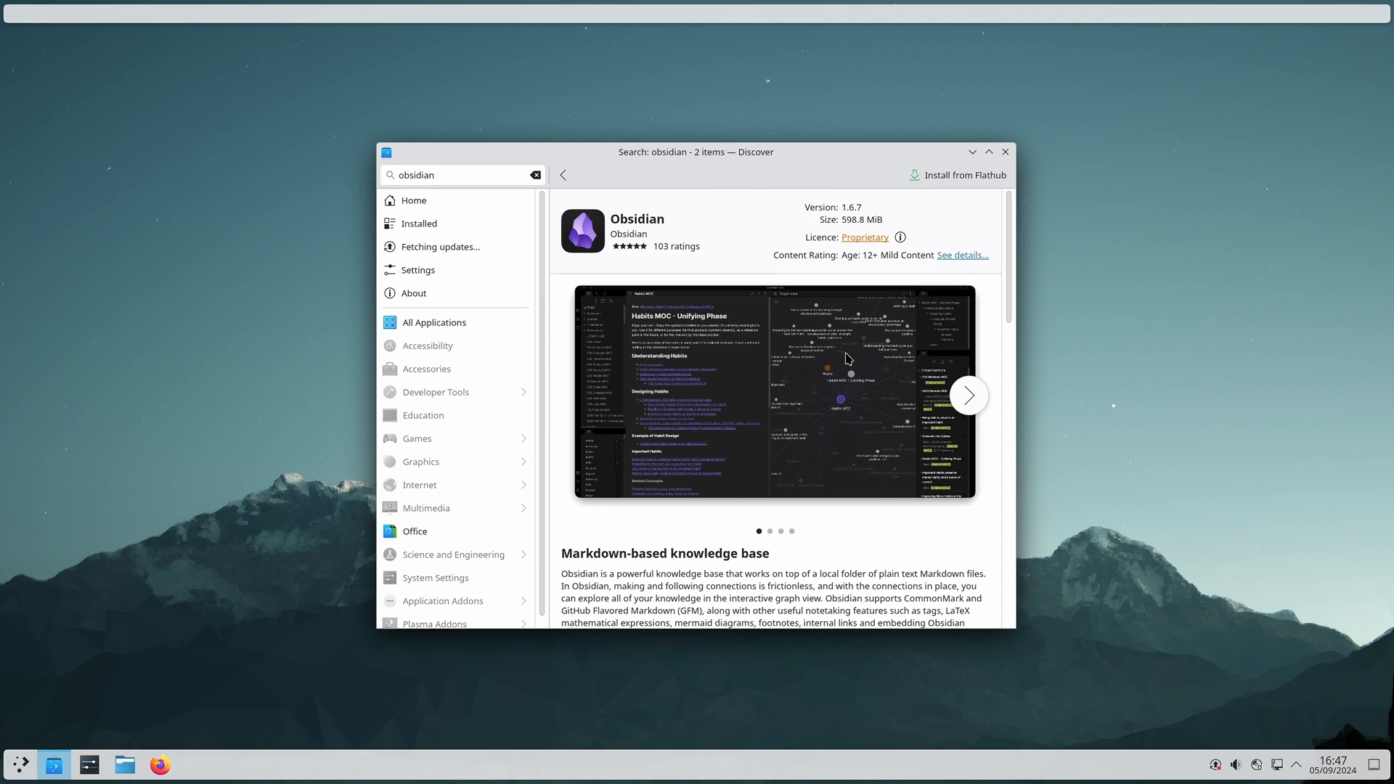
click(968, 396)
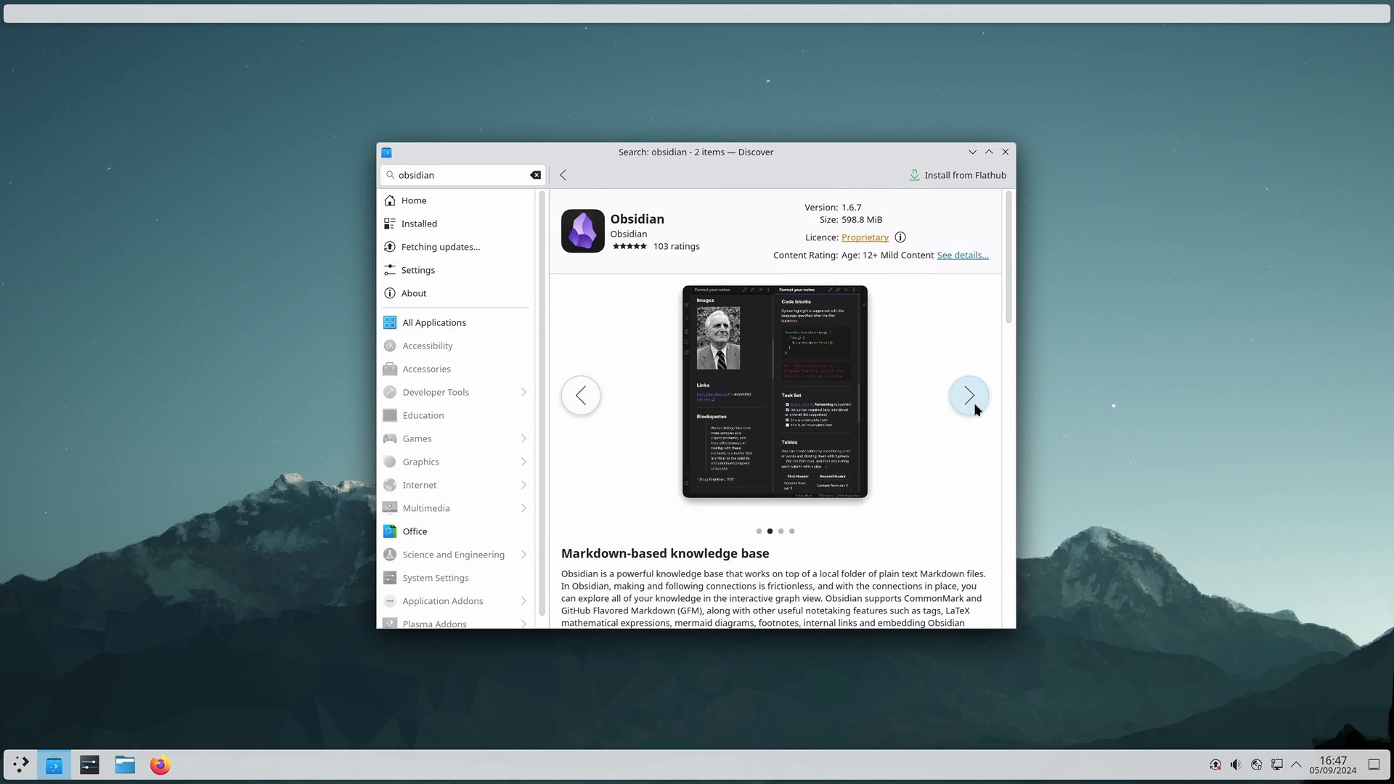